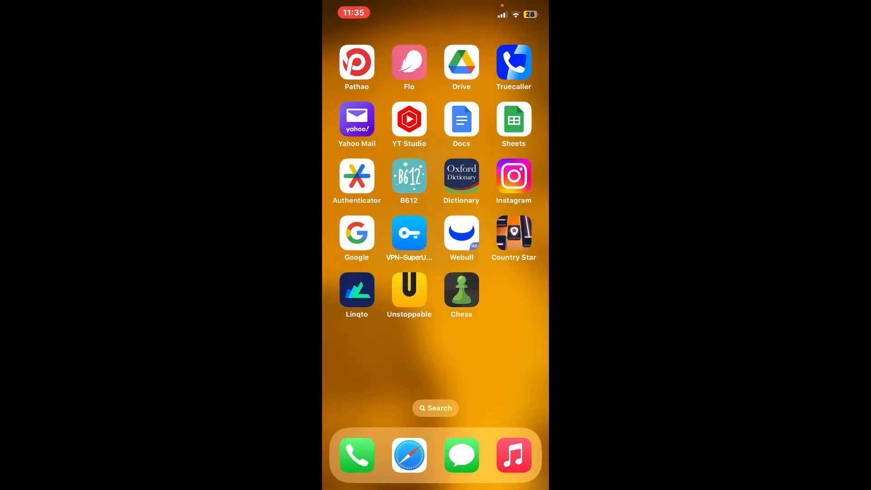
# Step: Launch the Chess app from the home screen to reach its home feed
pyautogui.click(461, 290)
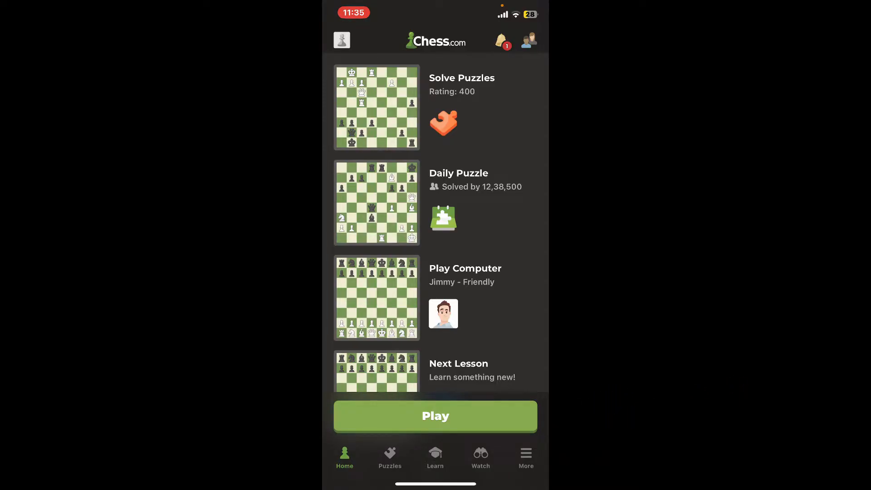
# Step: Navigate More > Settings > Profile and select the Username row for Rupadulal0
pyautogui.click(525, 455)
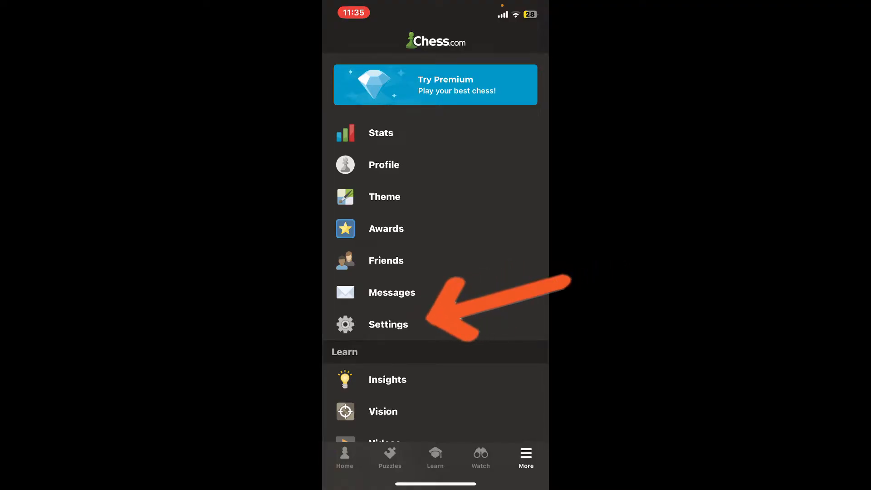
pyautogui.click(388, 324)
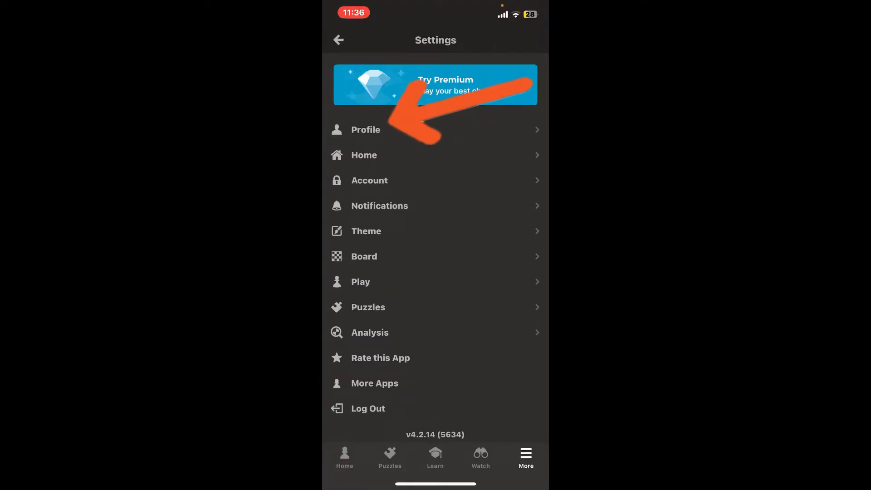
pyautogui.click(365, 130)
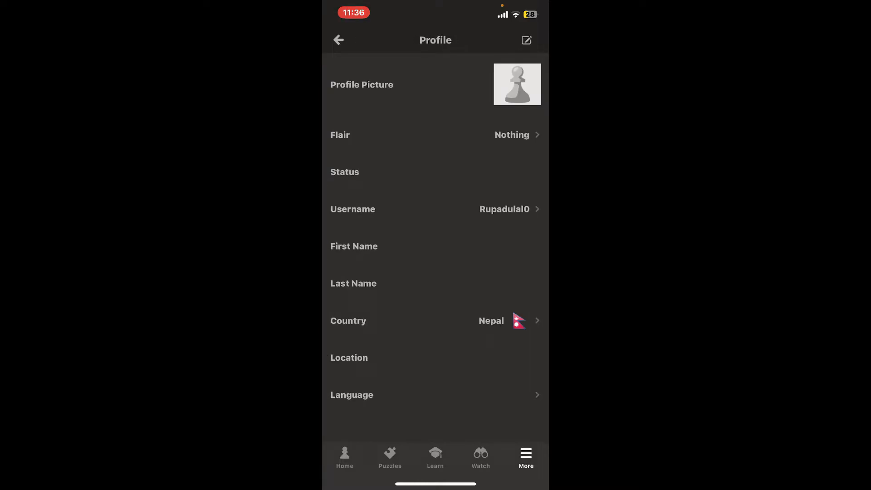
pyautogui.click(504, 209)
pyautogui.write('rup')
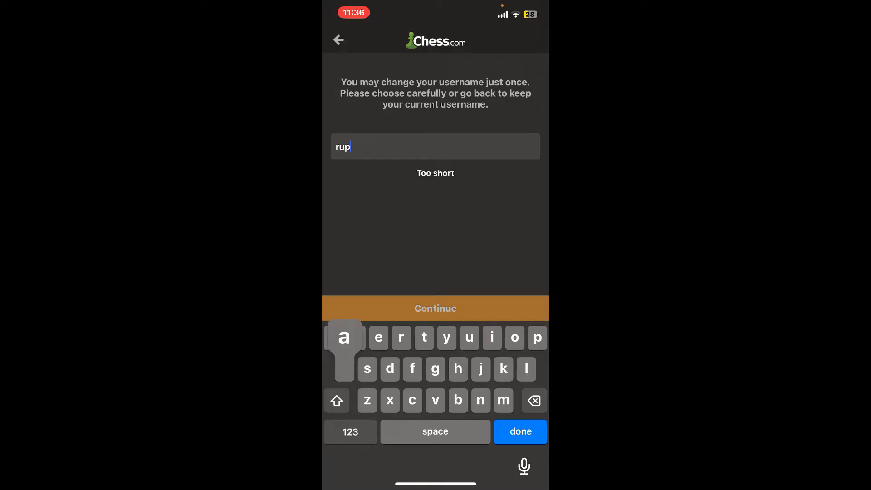
pyautogui.write('aa')
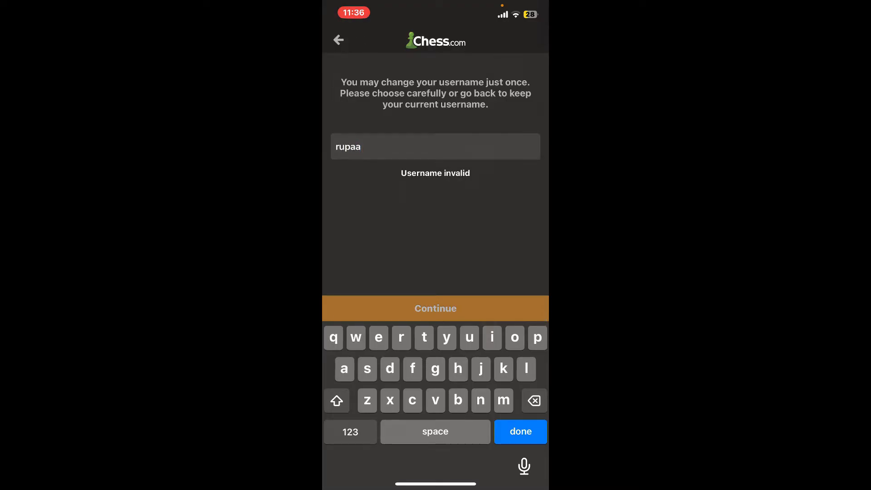
pyautogui.write('dulal')
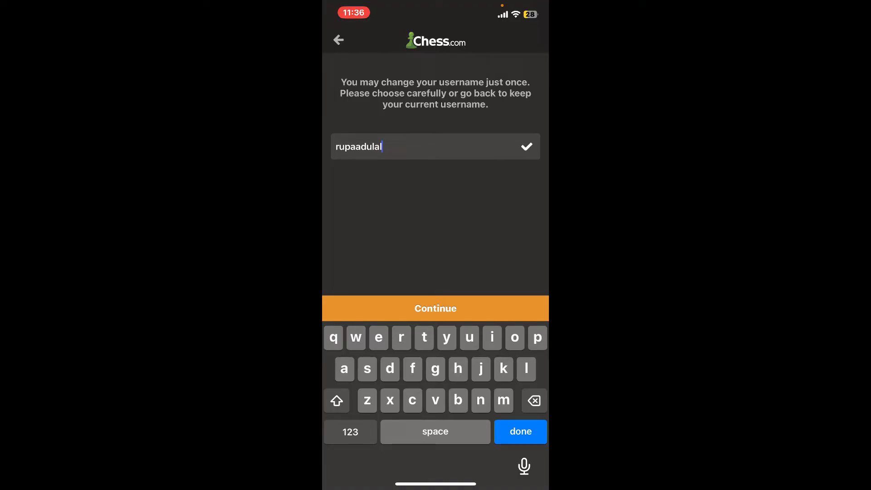
pyautogui.click(435, 308)
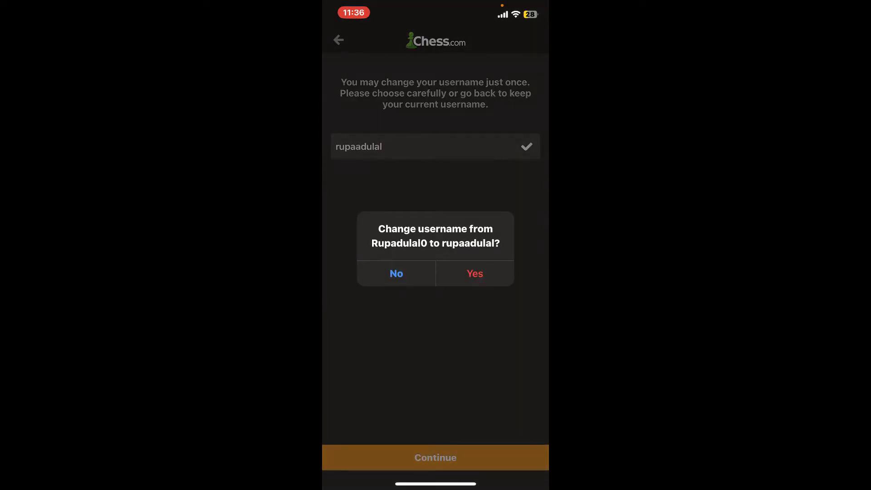
pyautogui.click(396, 273)
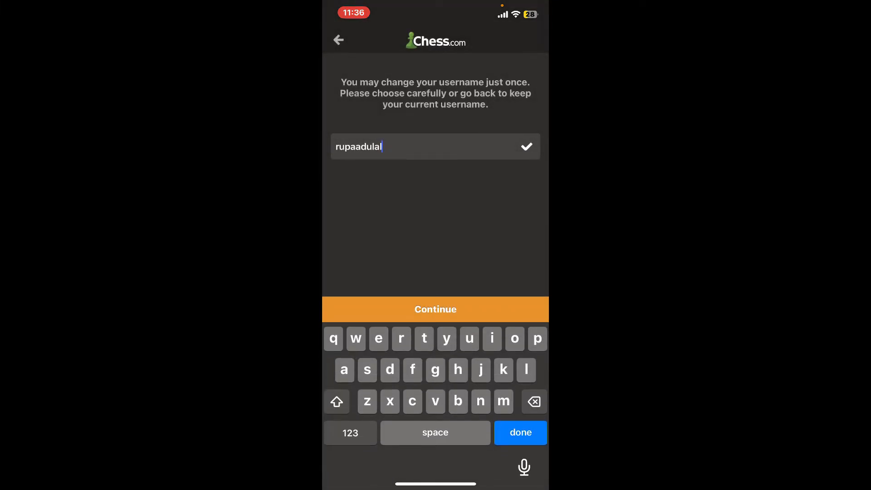
pyautogui.click(435, 309)
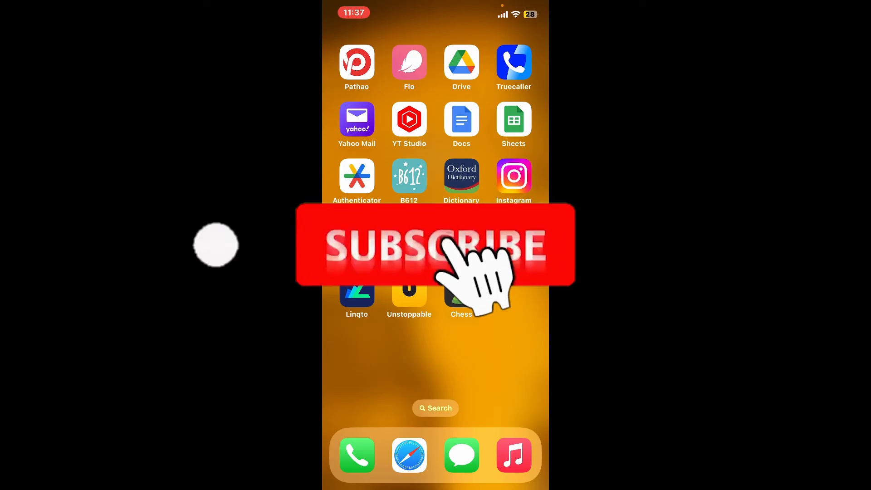
pyautogui.click(436, 246)
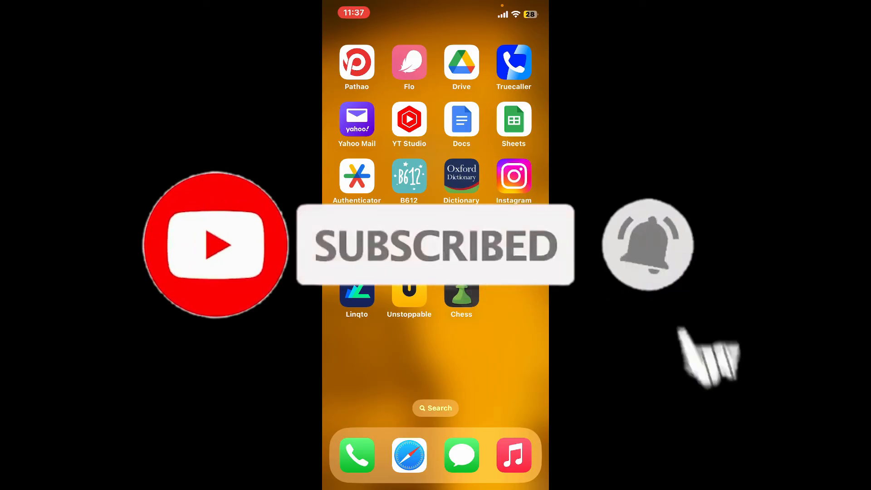